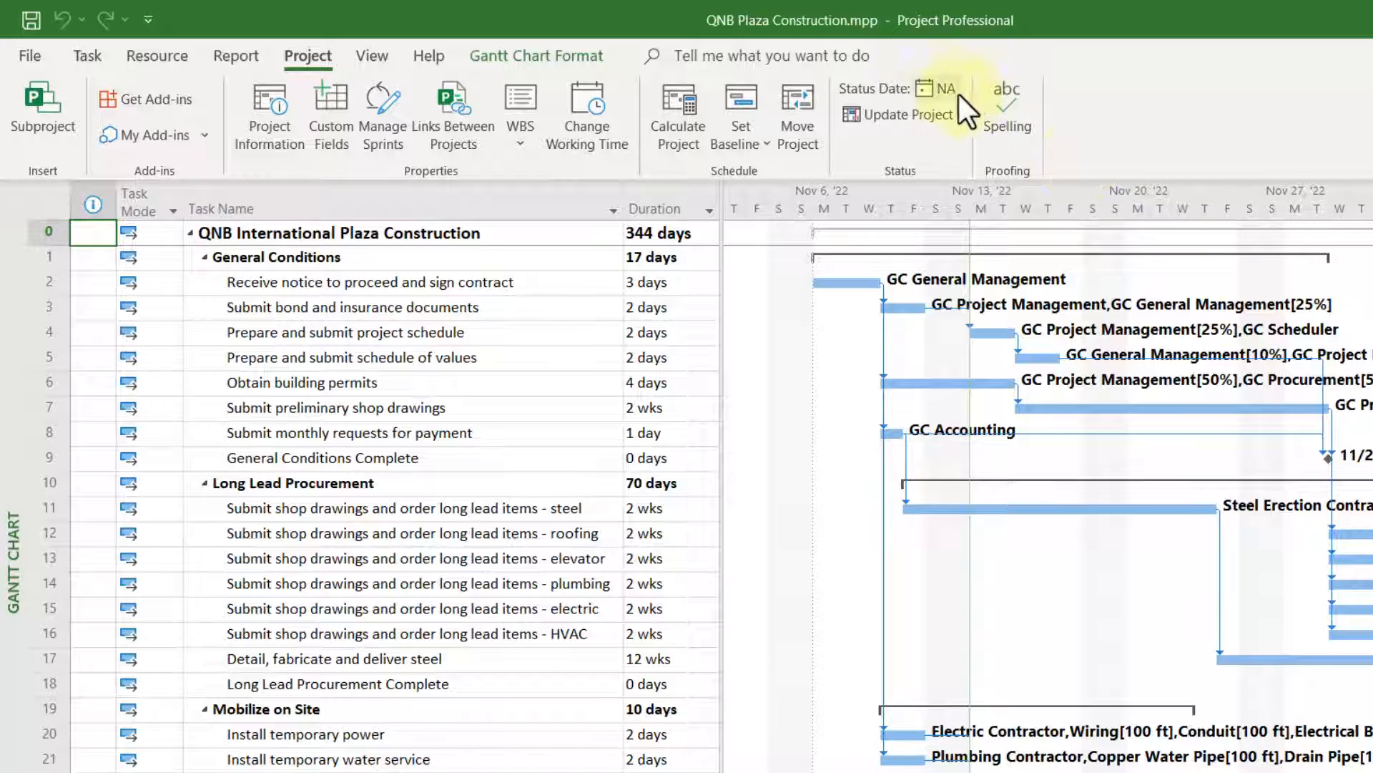
mouse_move(950, 96)
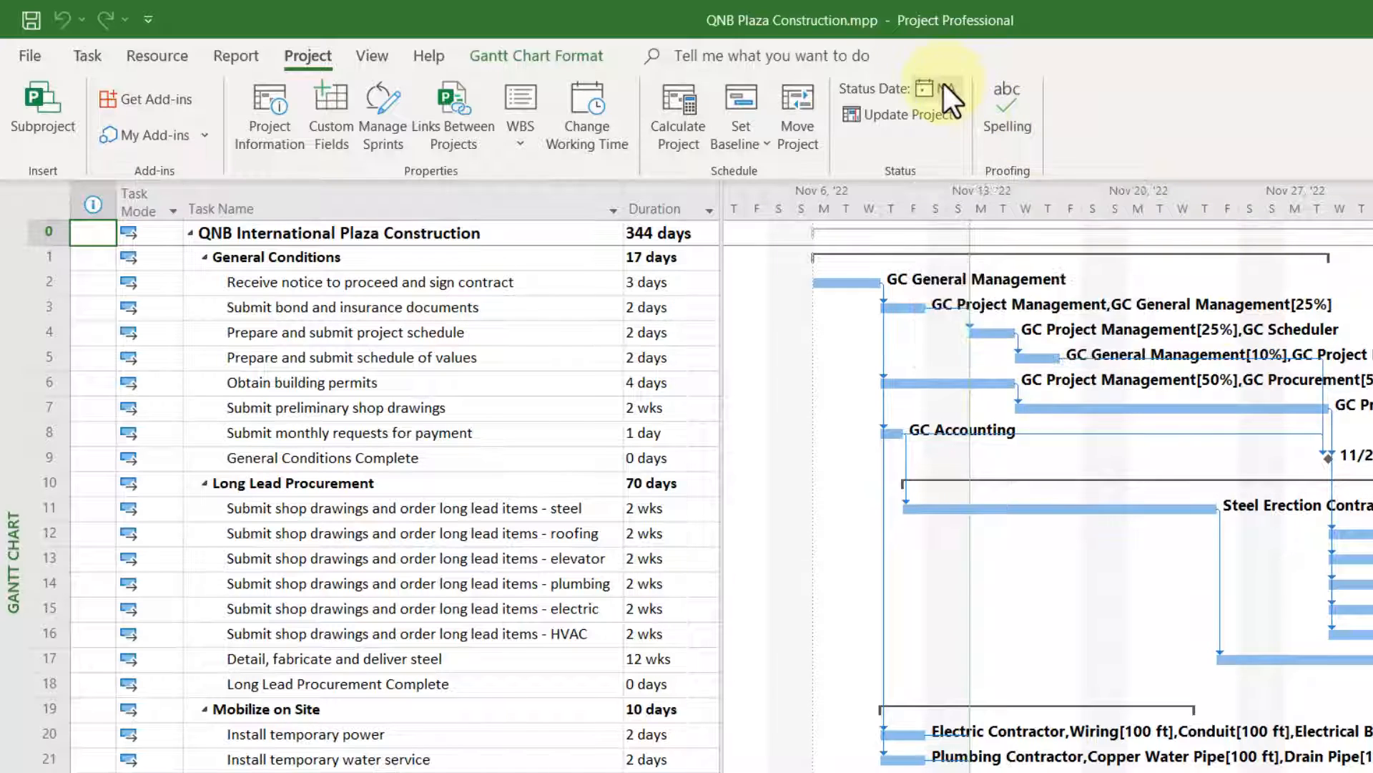
Step: Set the project's status date to 11/11/2022 from the Project ribbon
left_click(927, 89)
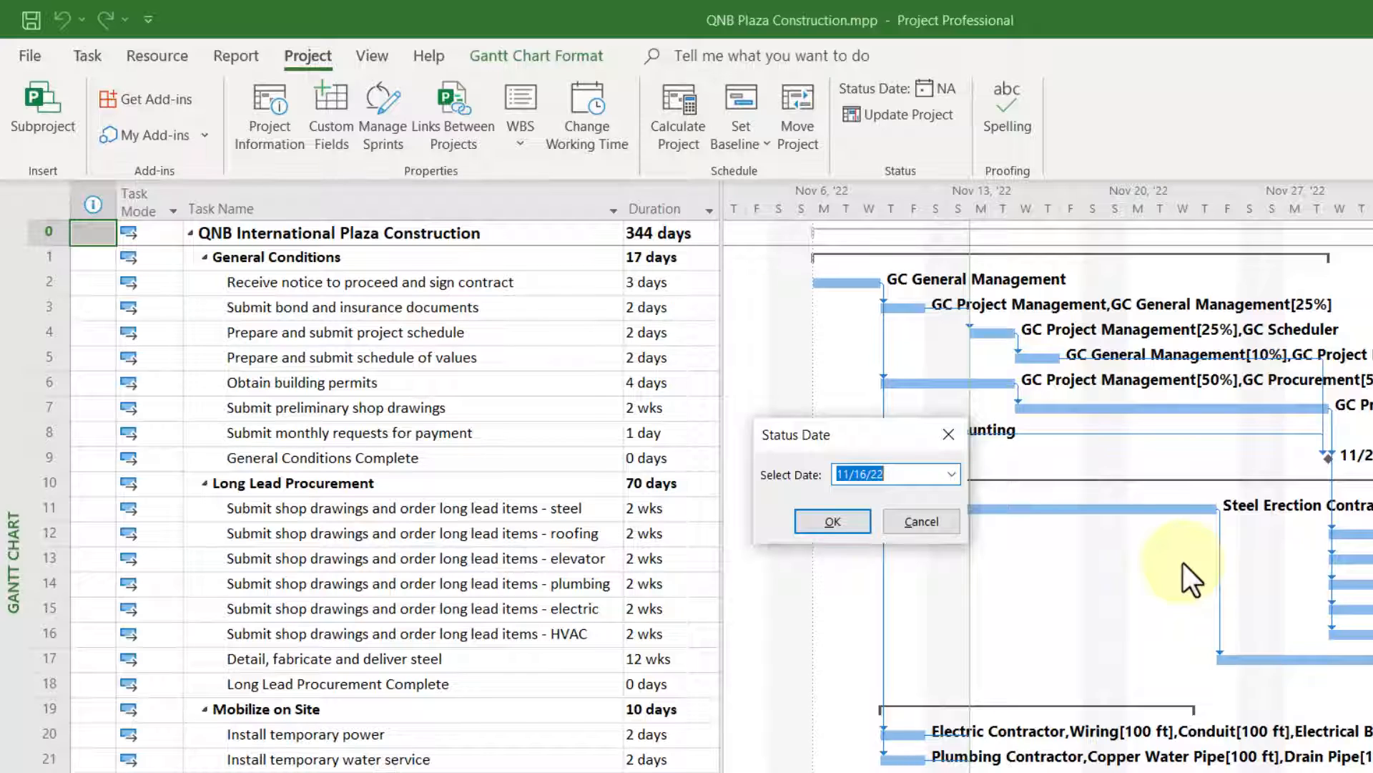
type("11/11/2022")
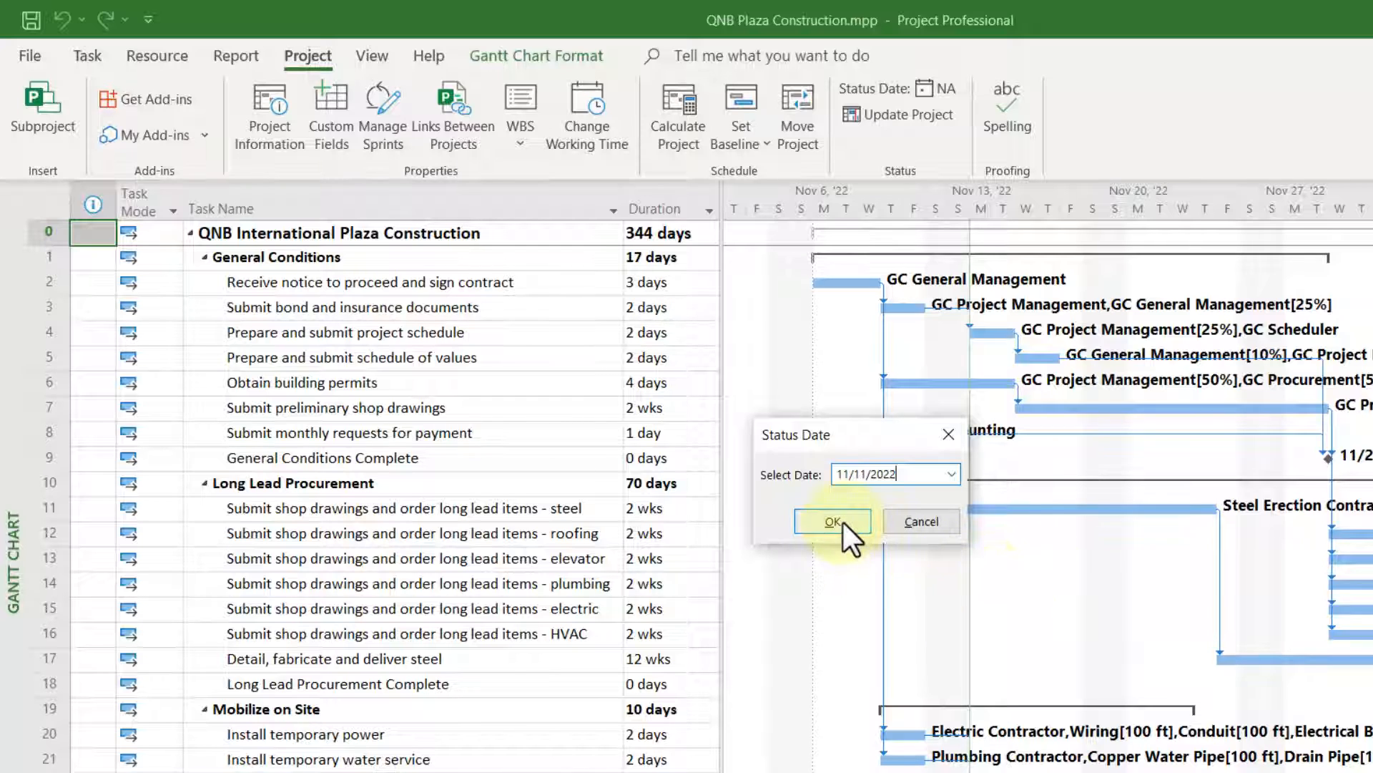
left_click(831, 521)
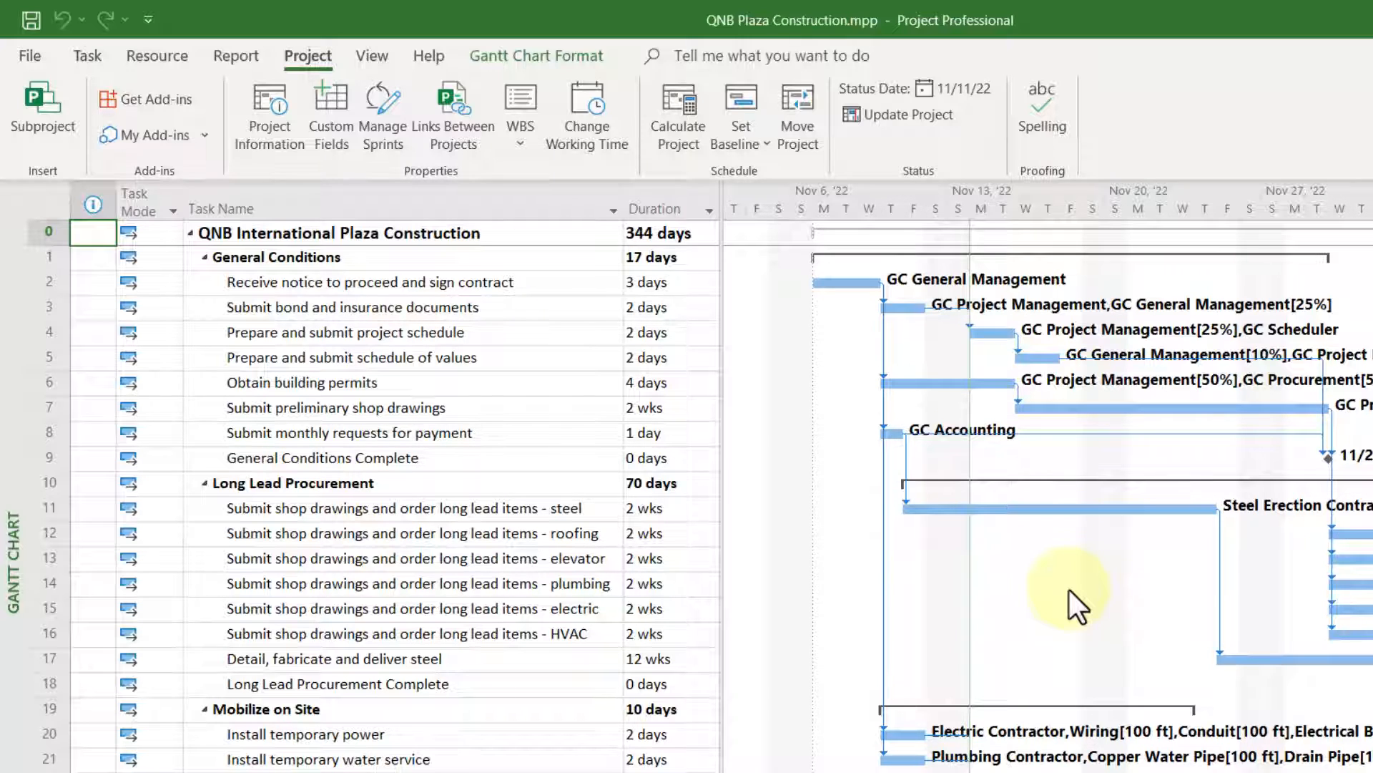
Step: Bring up the Gridlines settings from the Gantt Chart Format ribbon's Gridlines menu
left_click(537, 56)
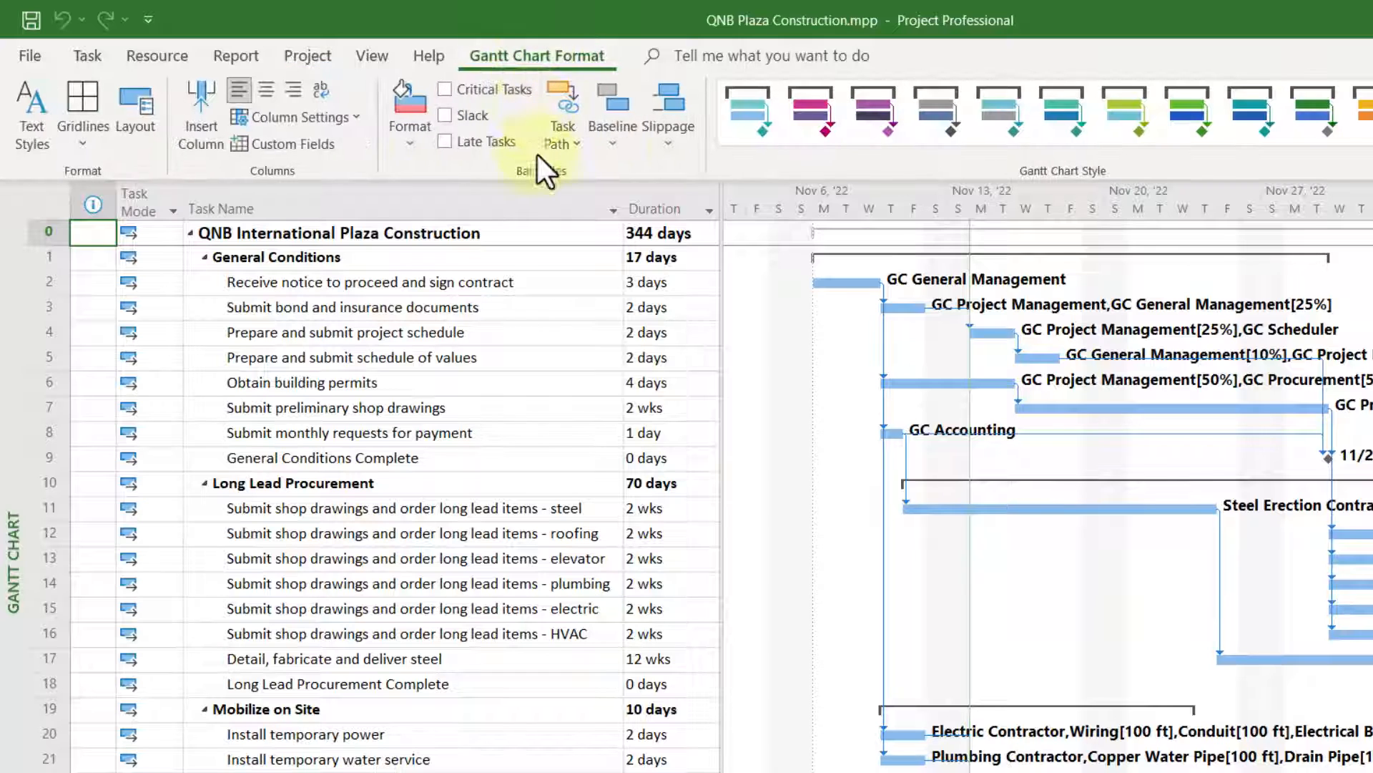
mouse_move(475, 411)
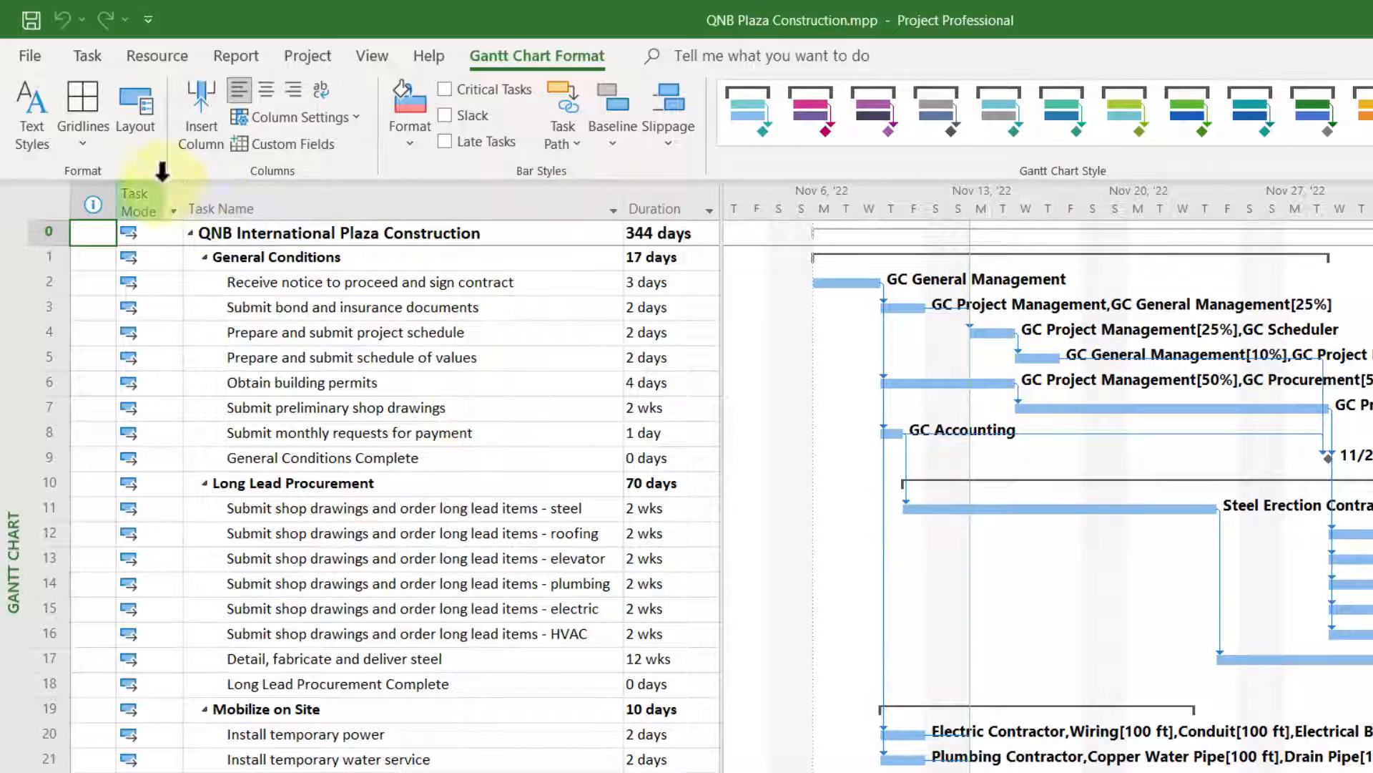
left_click(83, 105)
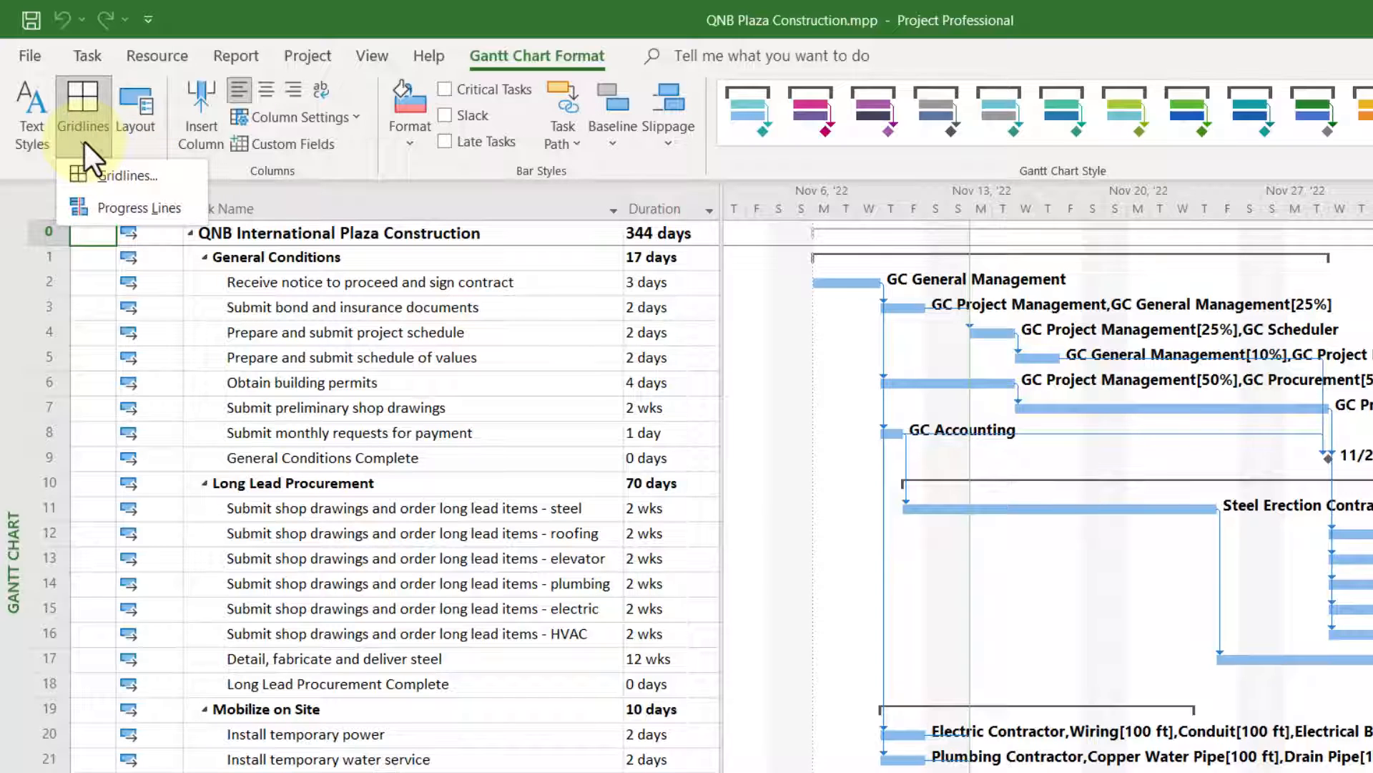
mouse_move(128, 175)
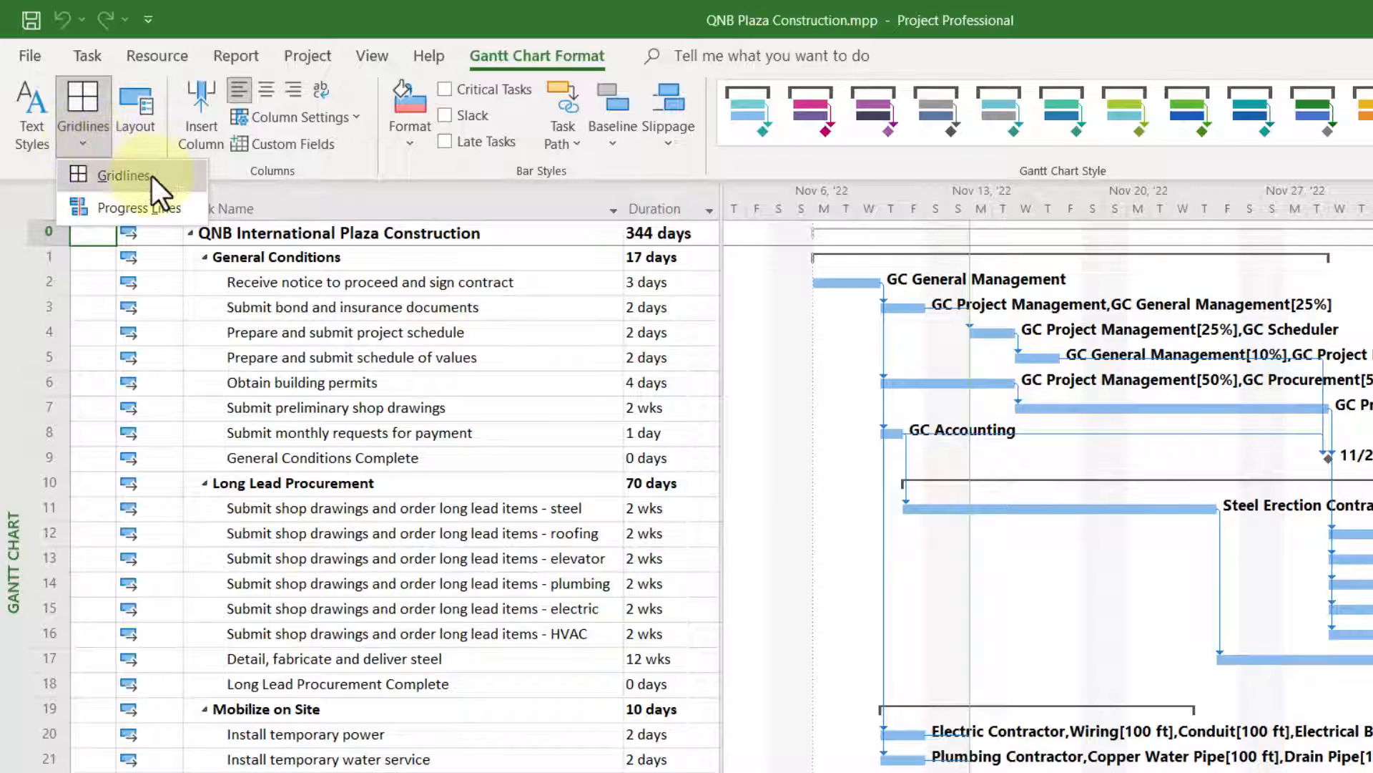
left_click(122, 174)
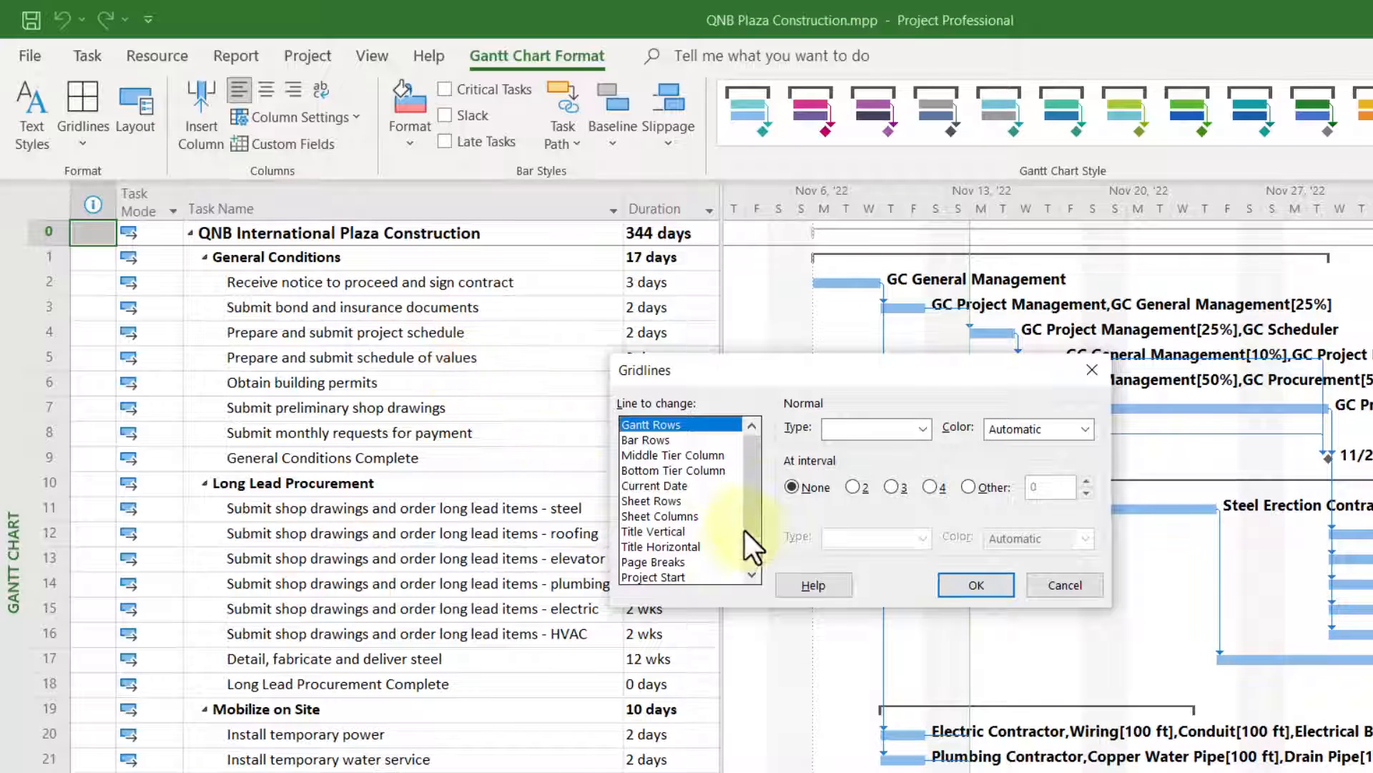
Step: Style the Status Date gridline as a red dashed line and apply it to the chart
scroll("down", 3)
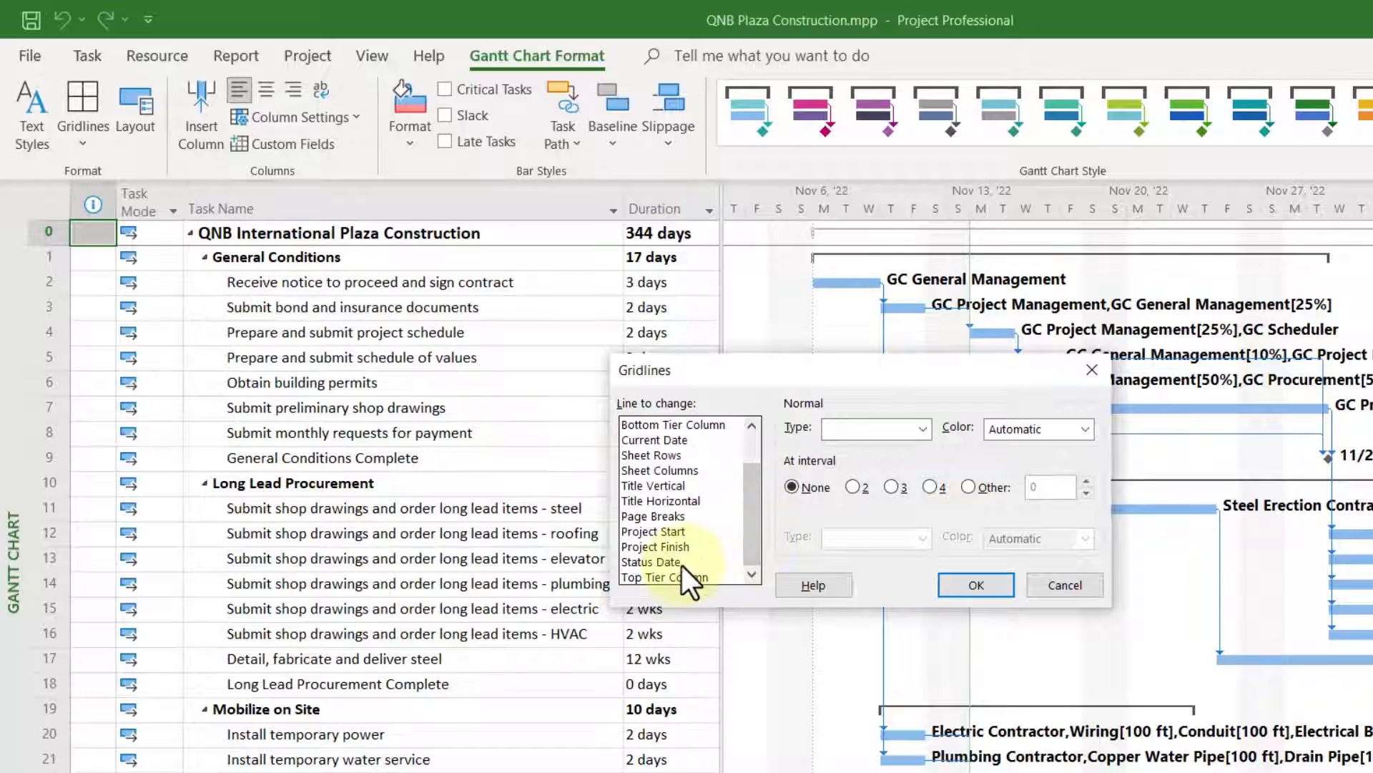
left_click(661, 560)
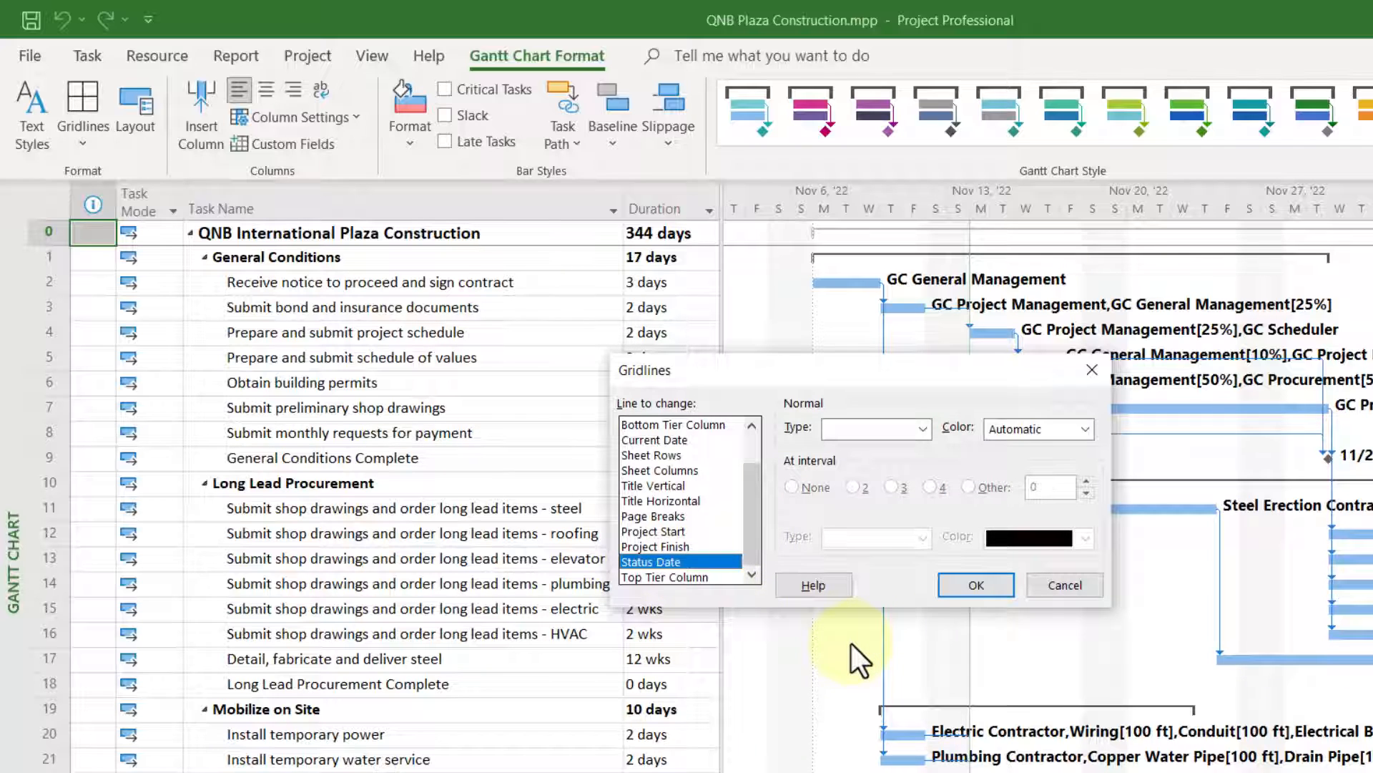
mouse_move(892, 552)
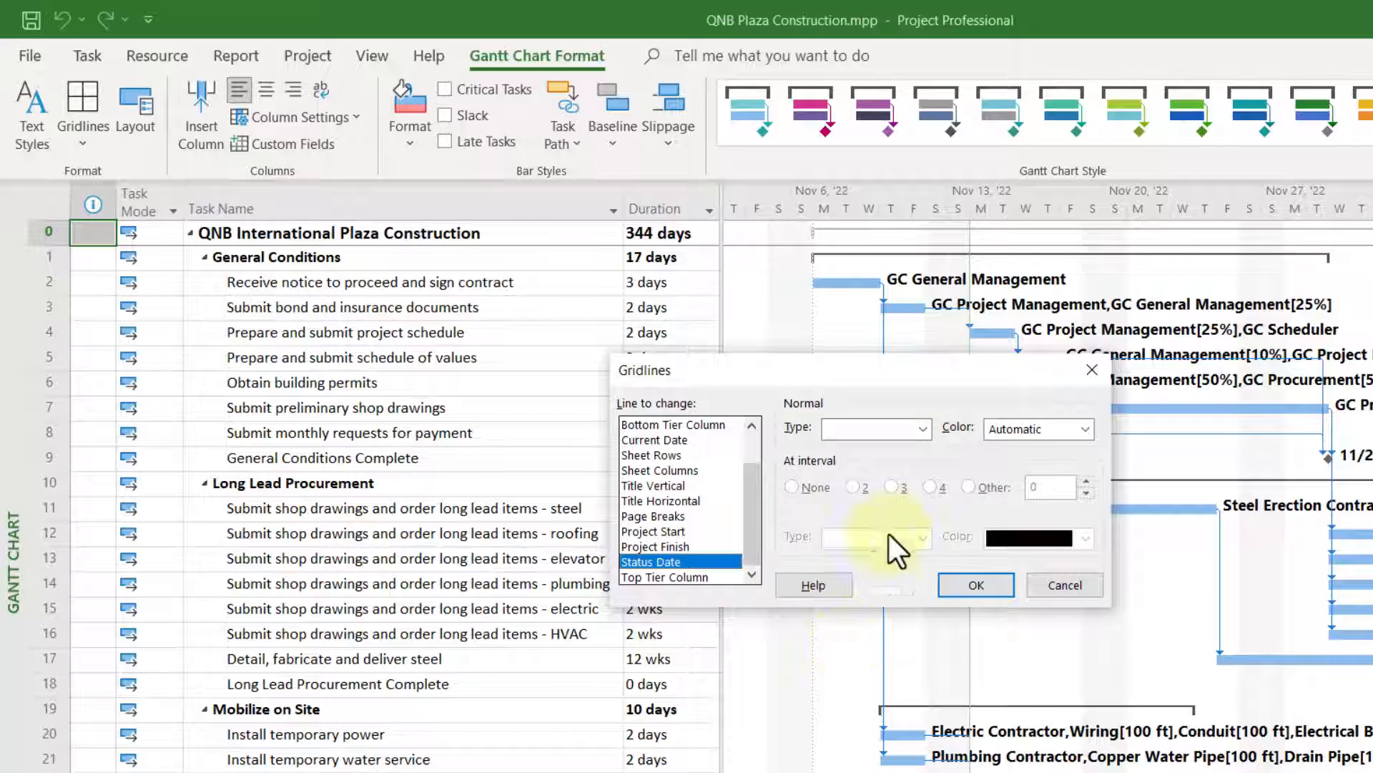
left_click(920, 428)
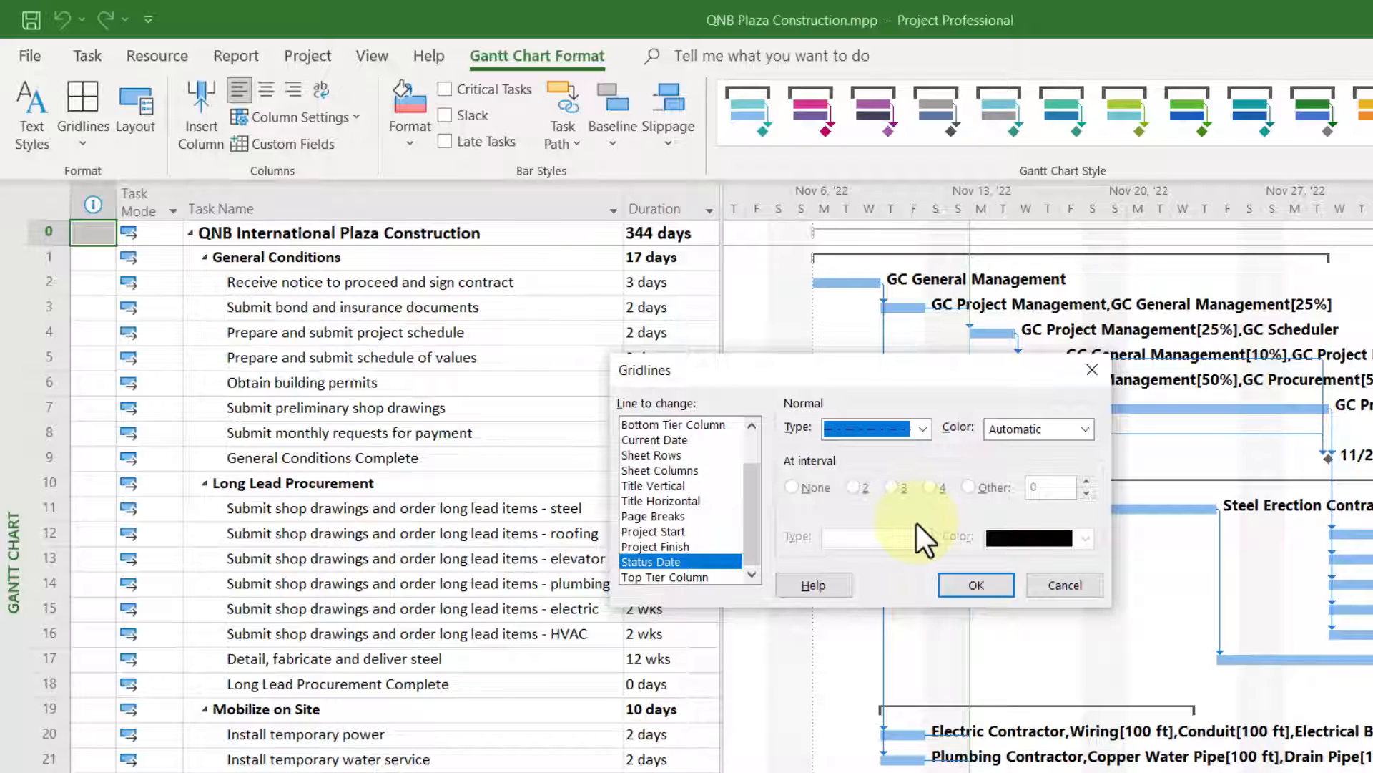
mouse_move(1095, 442)
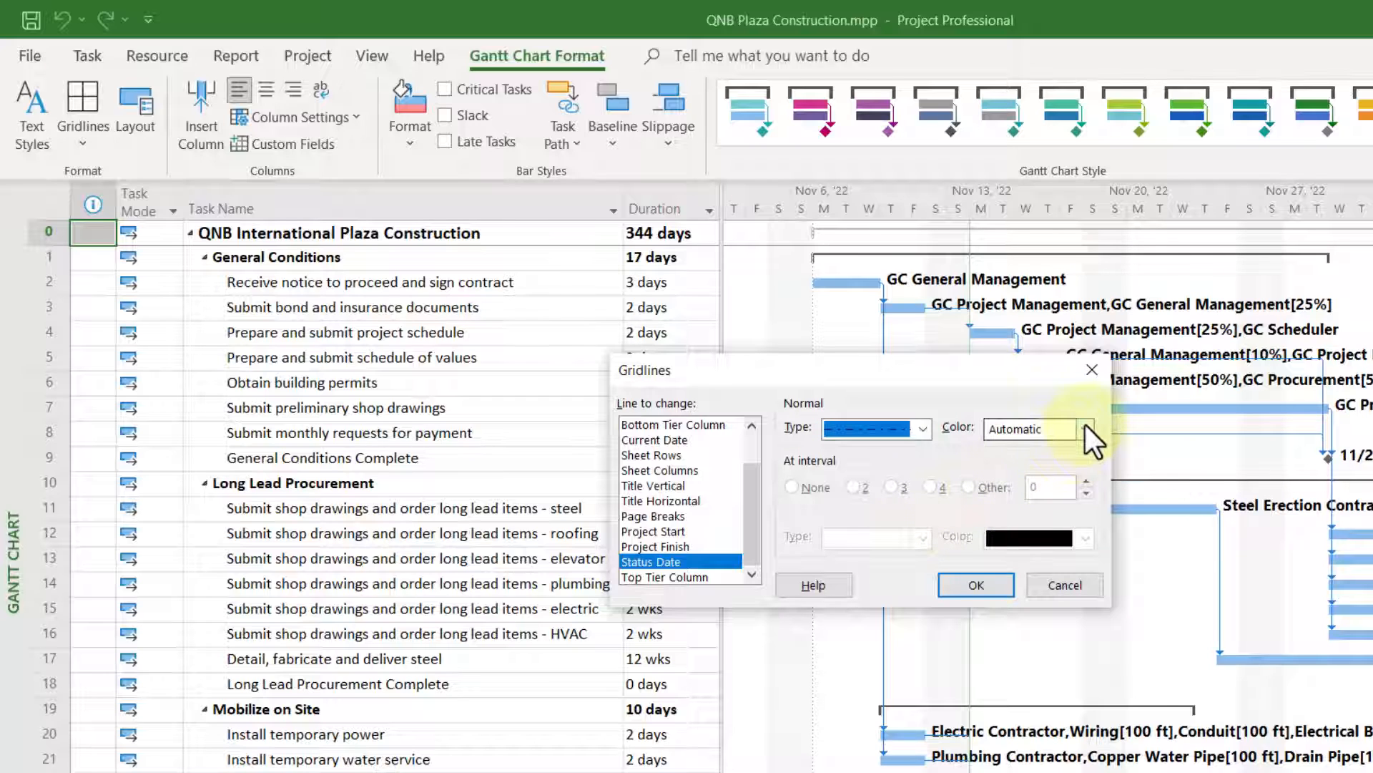
left_click(1083, 428)
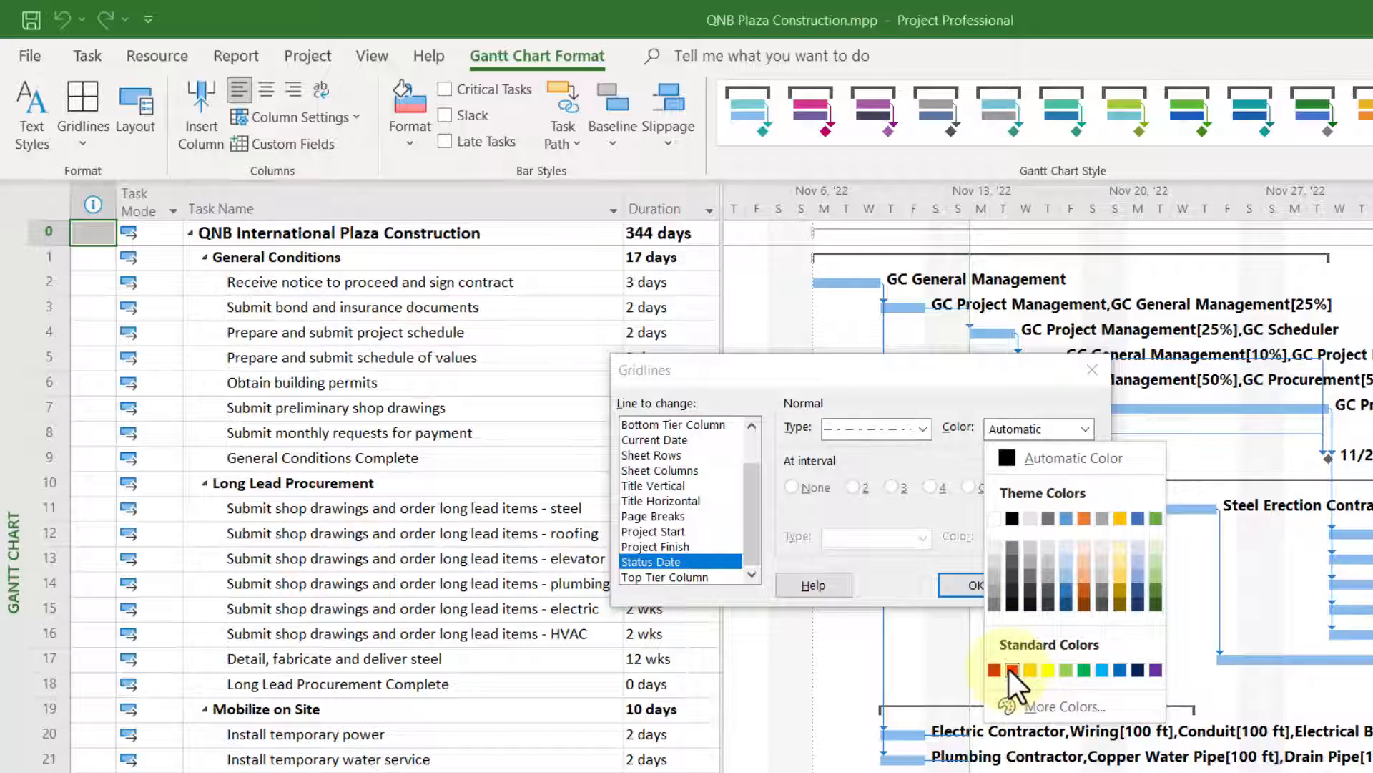
left_click(994, 670)
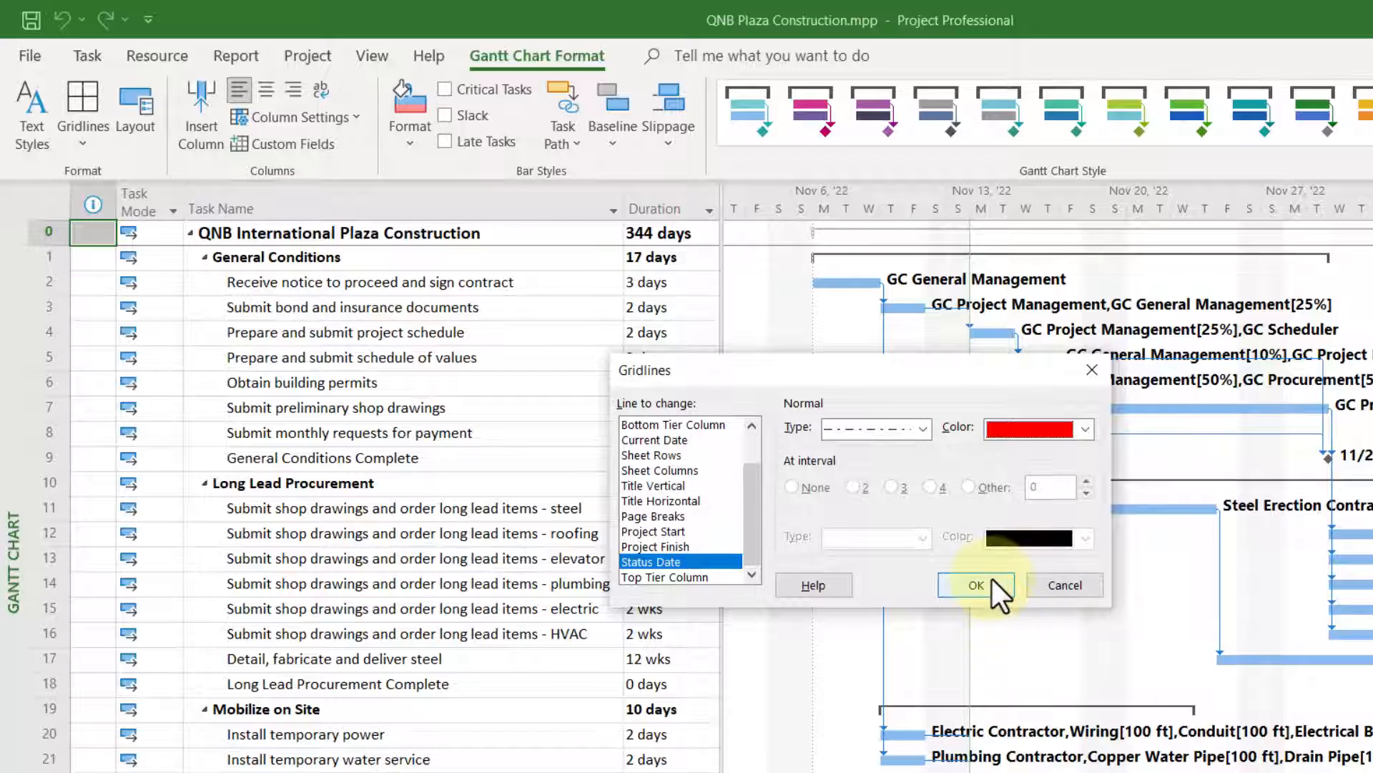
left_click(974, 584)
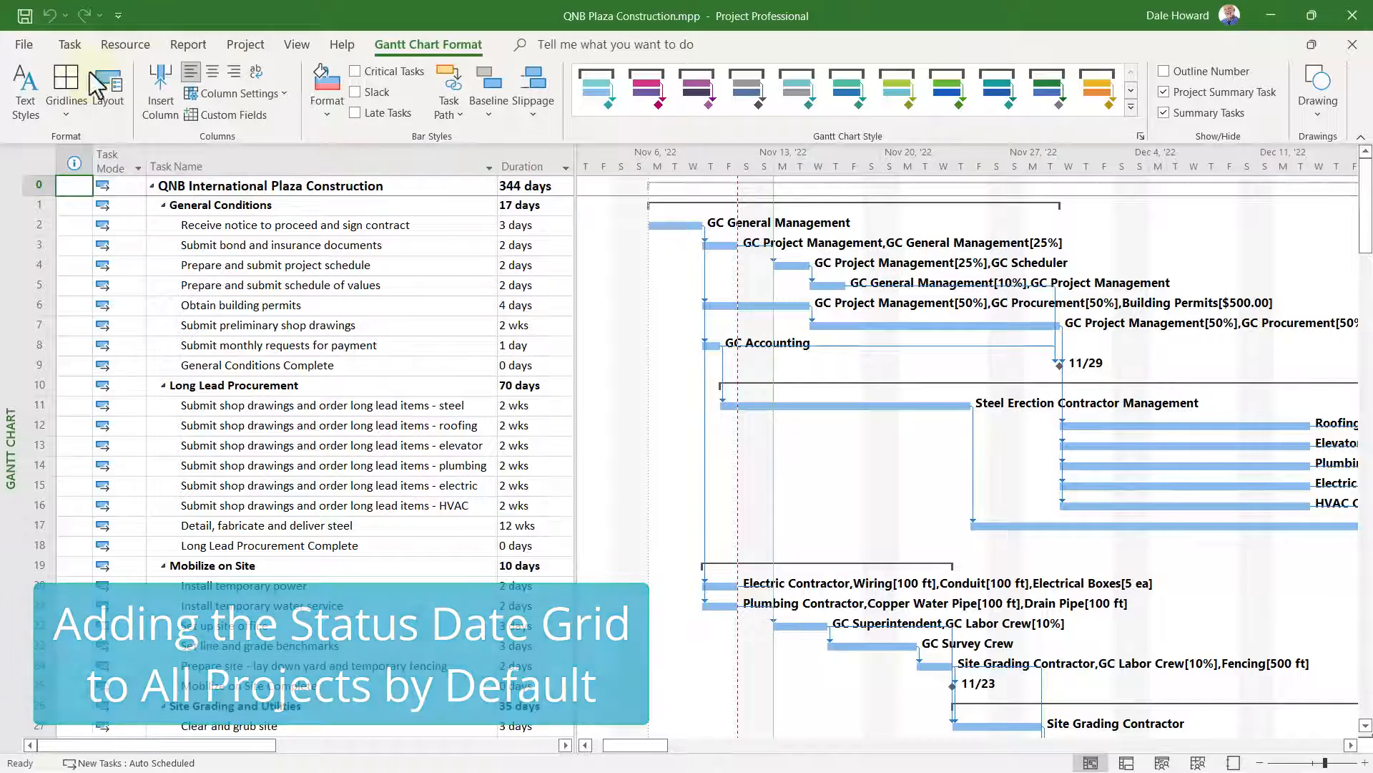
Step: Launch the Organizer from the File Info page to manage global template views
left_click(24, 44)
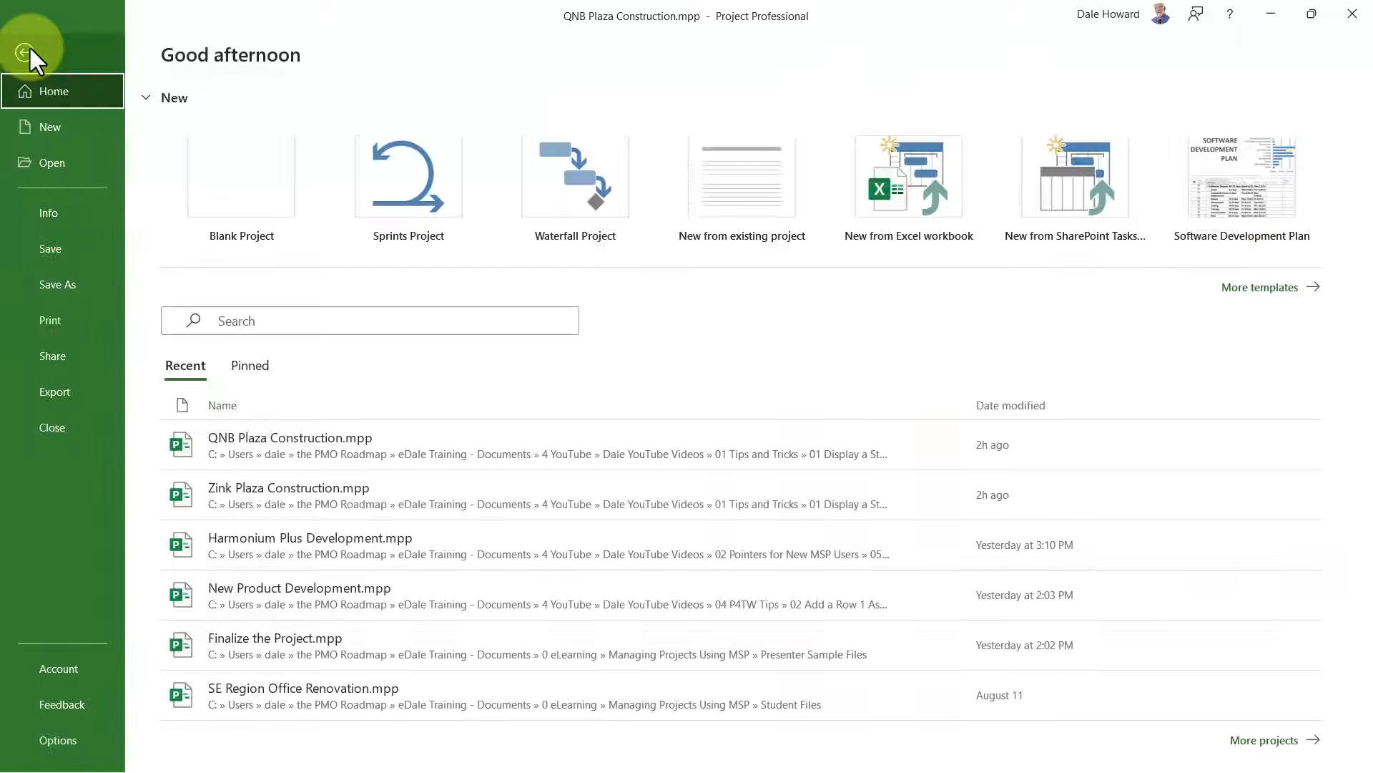
left_click(49, 213)
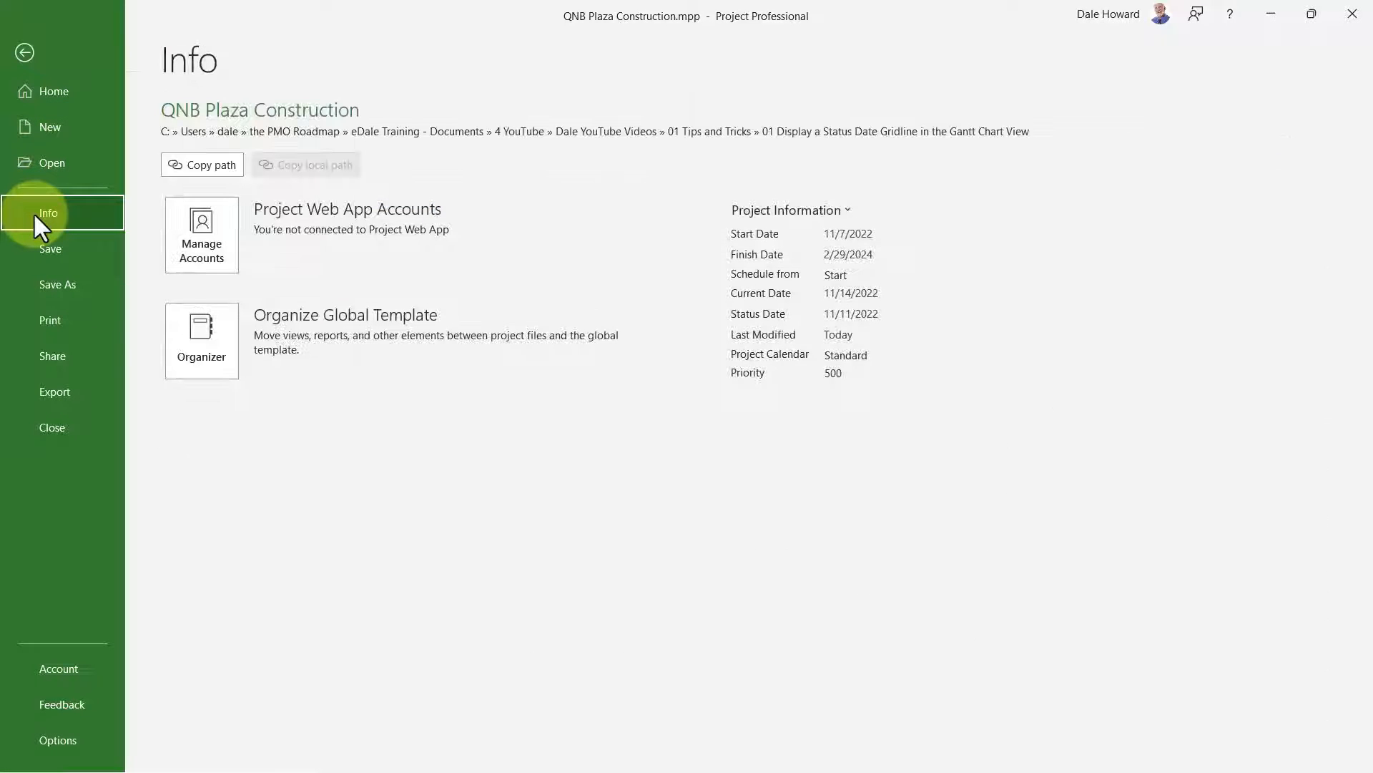
mouse_move(479, 475)
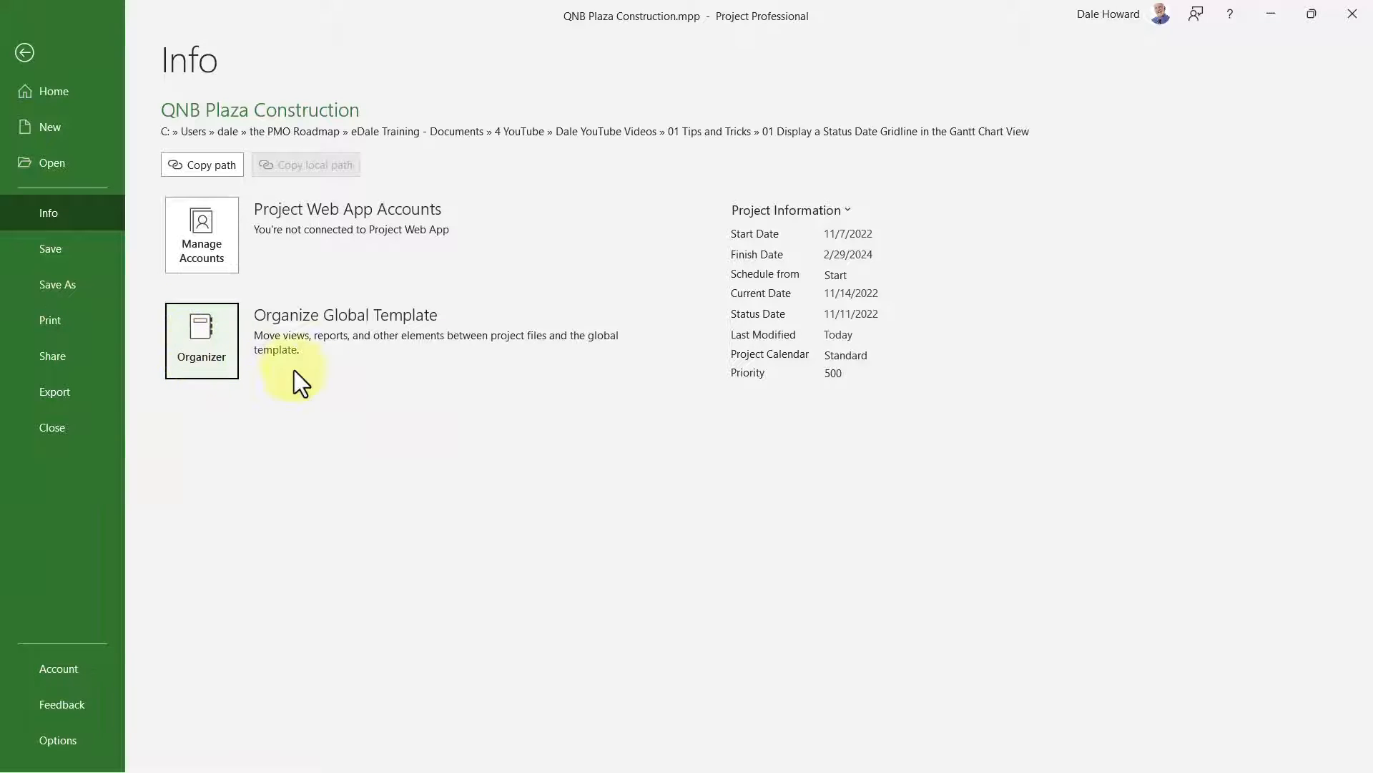
left_click(202, 341)
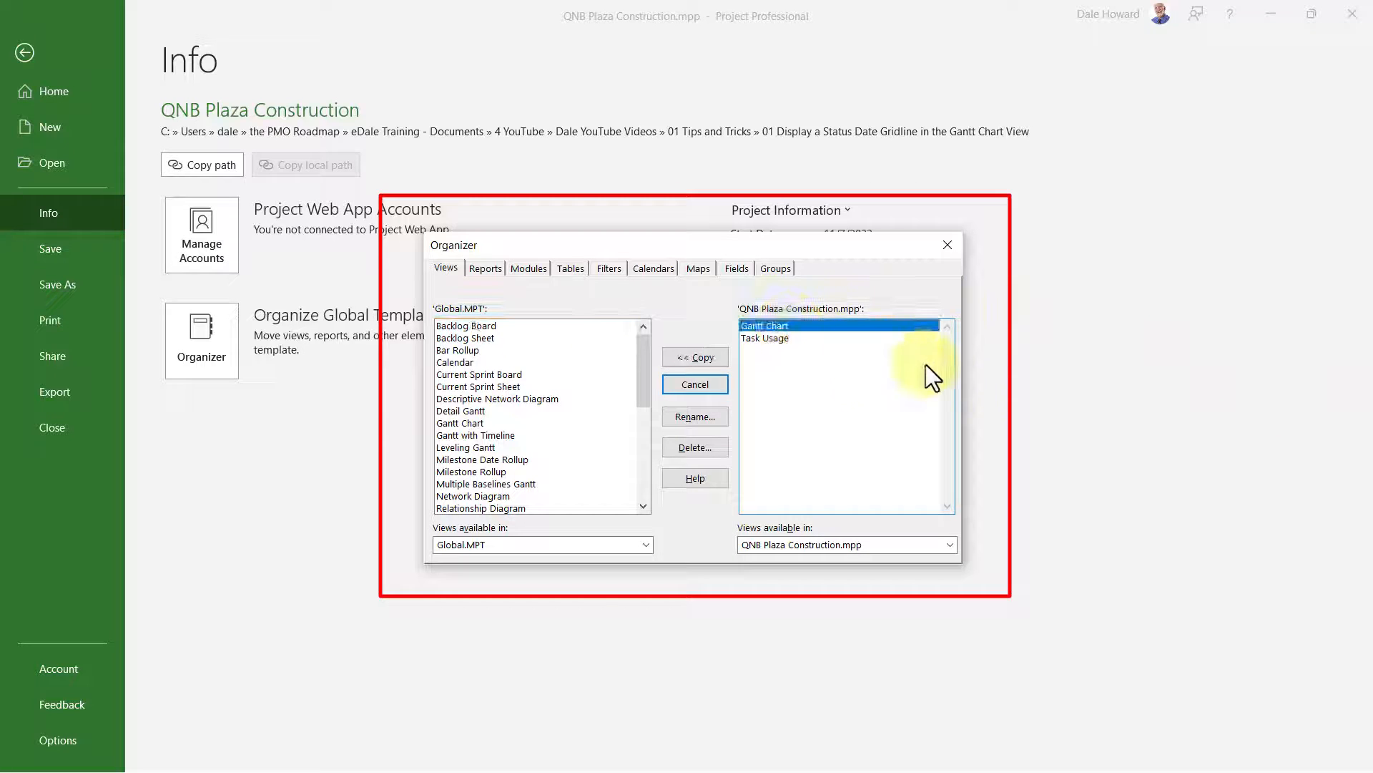
mouse_move(1035, 385)
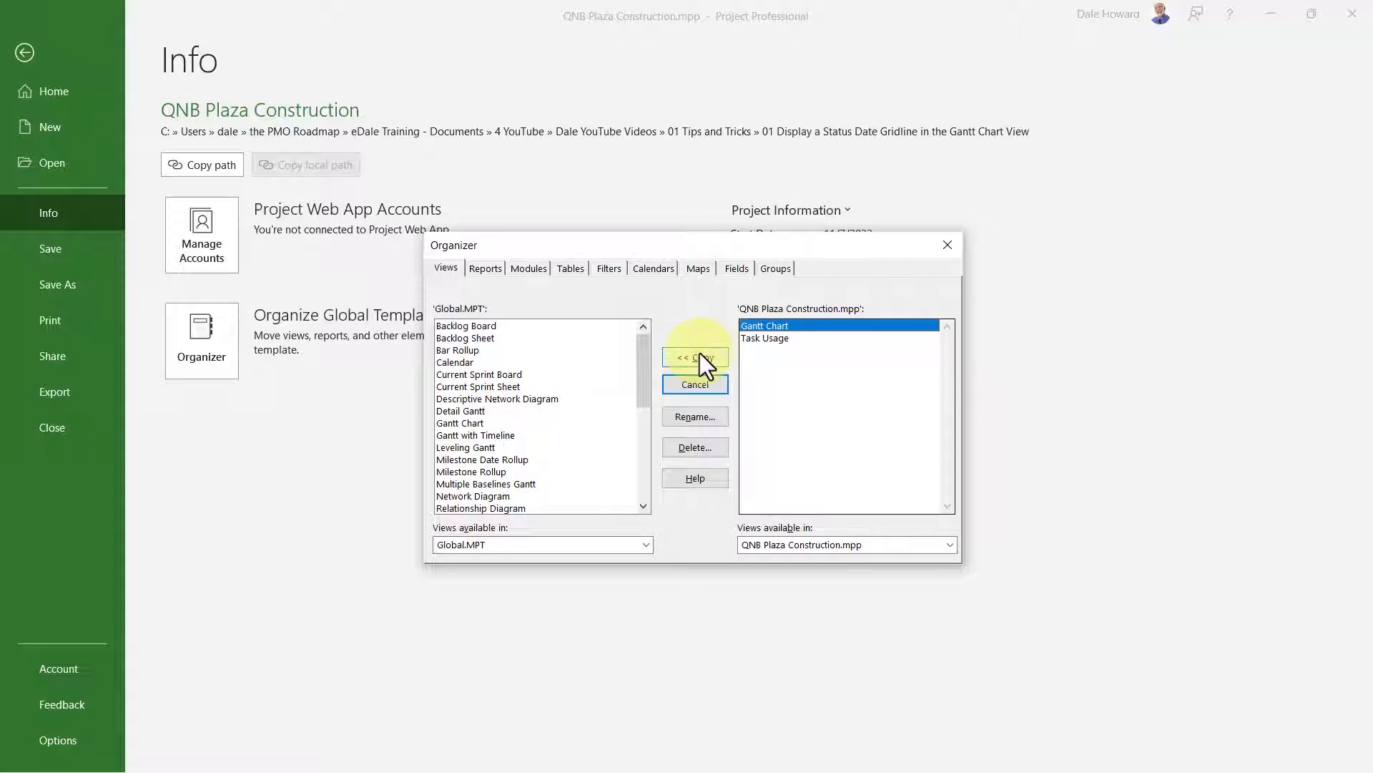
Step: Copy the Gantt Chart view into Global.MPT, replacing its existing copy, and close the Organizer
left_click(695, 356)
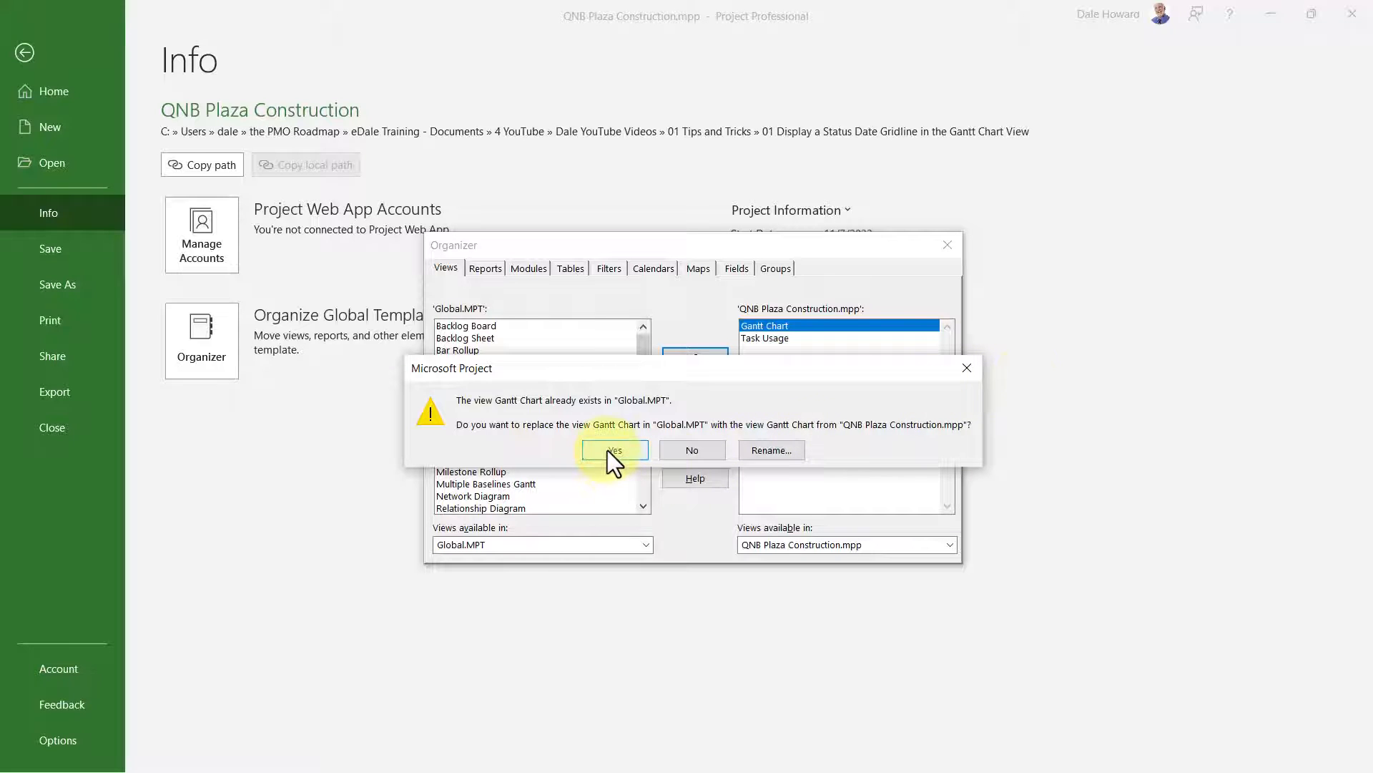
left_click(615, 450)
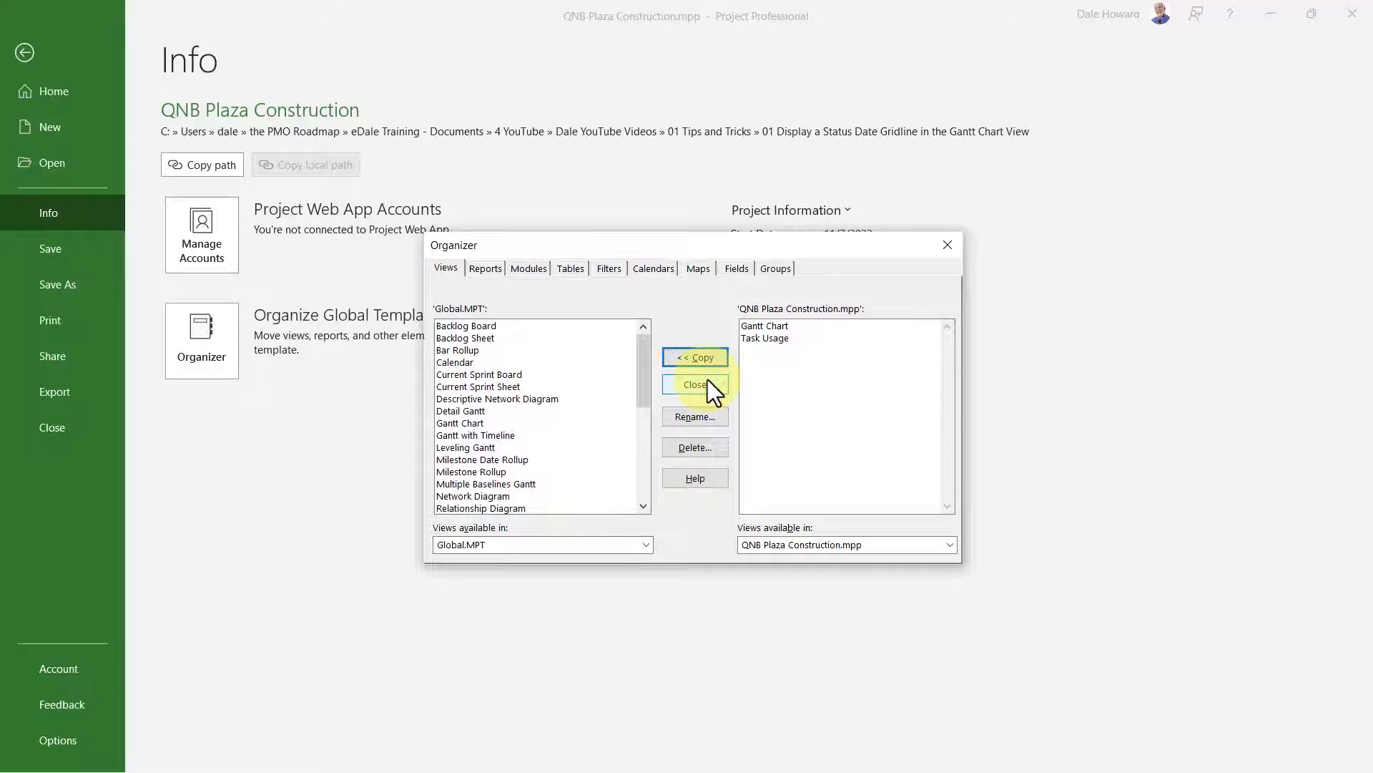
left_click(695, 383)
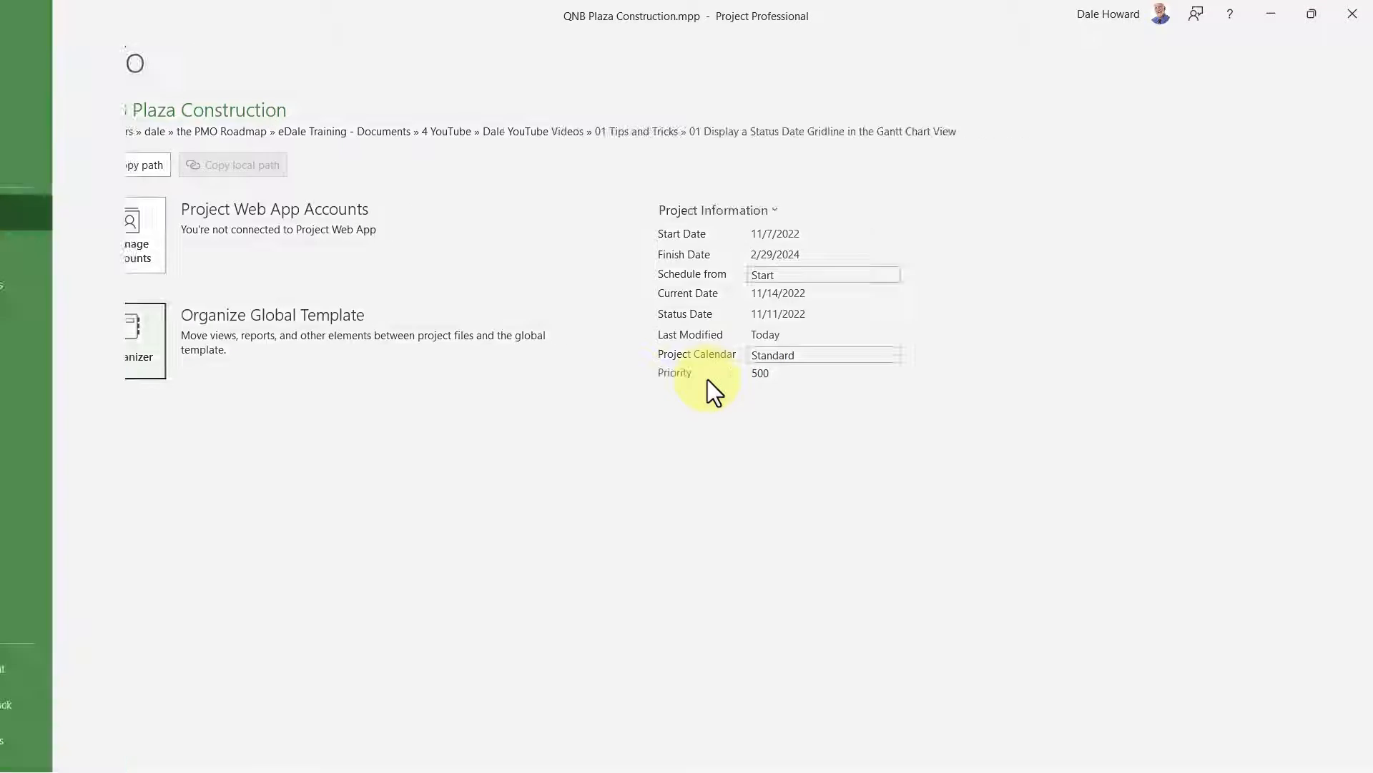